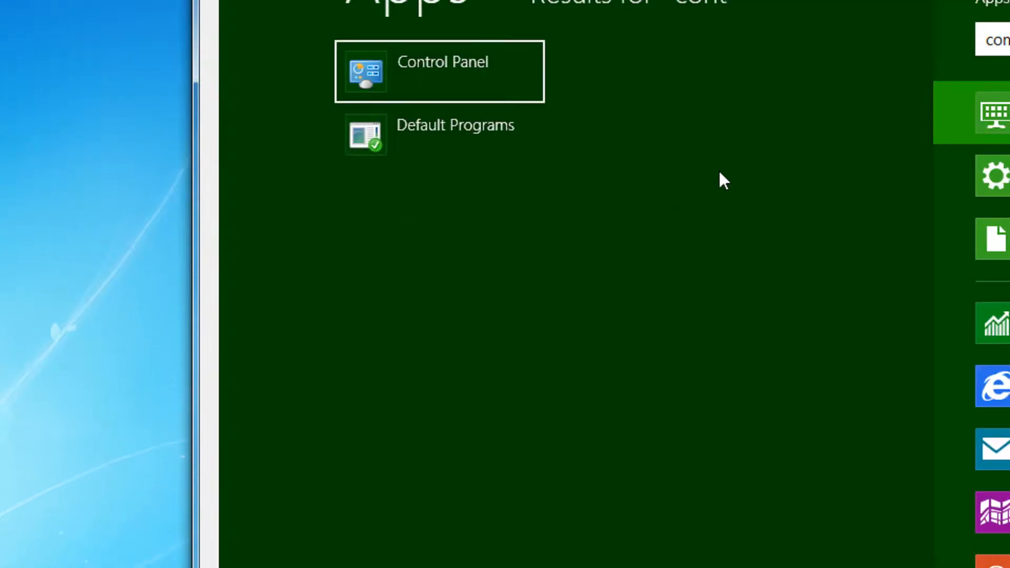
Step: Show all Control Panel items as Large icons and locate the Mouse applet
click(441, 70)
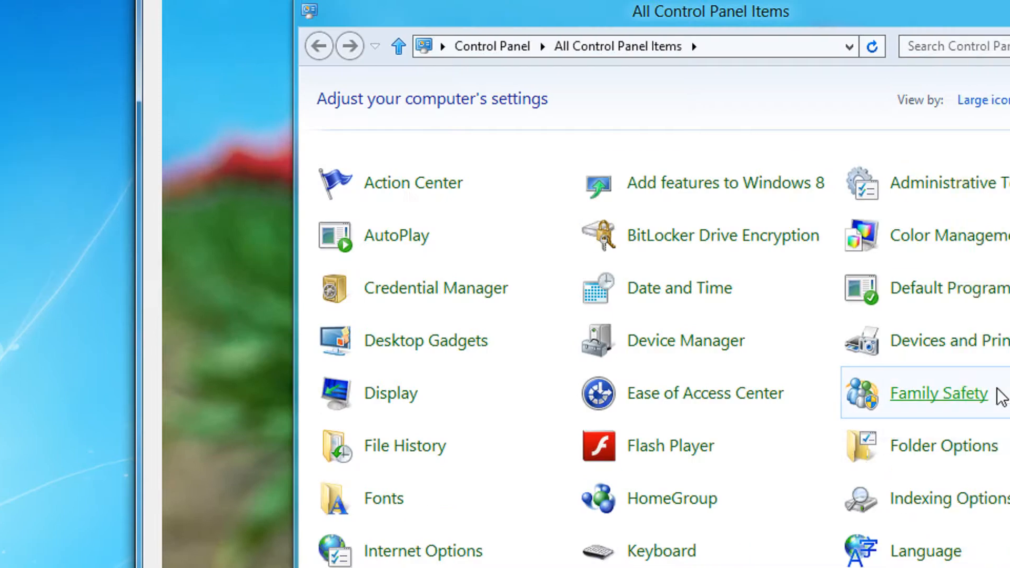
click(980, 99)
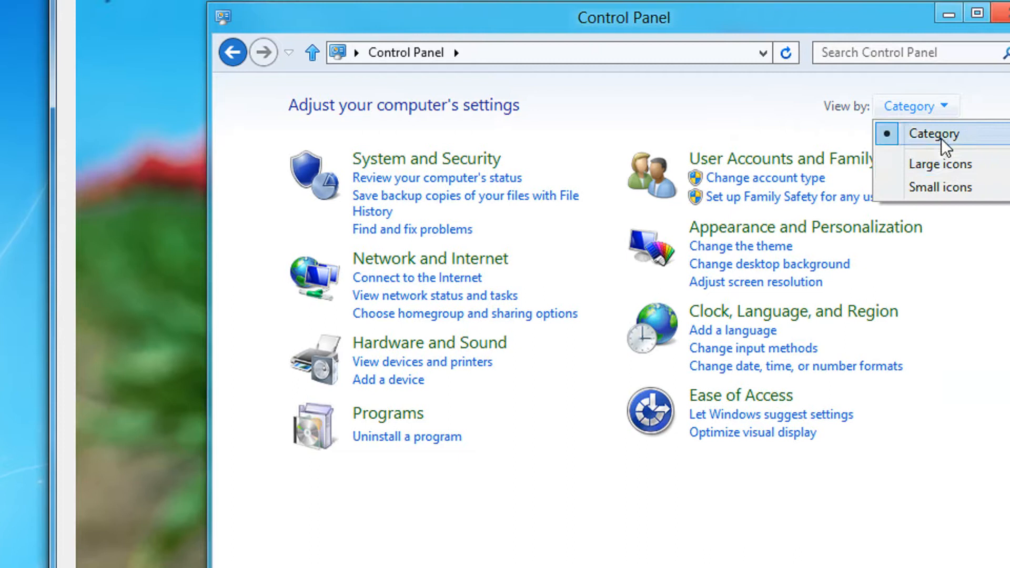
click(940, 164)
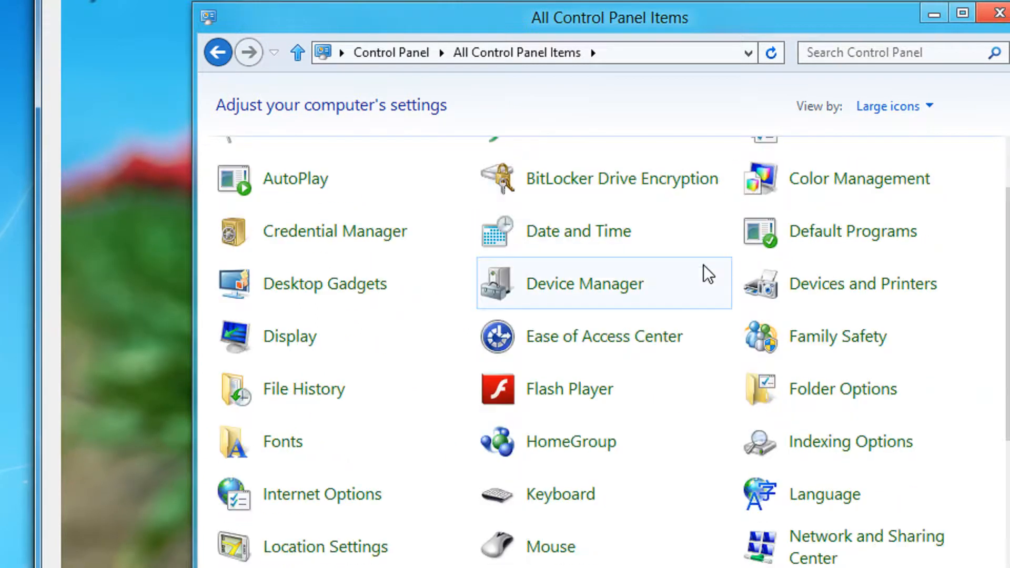
scroll(down, 3)
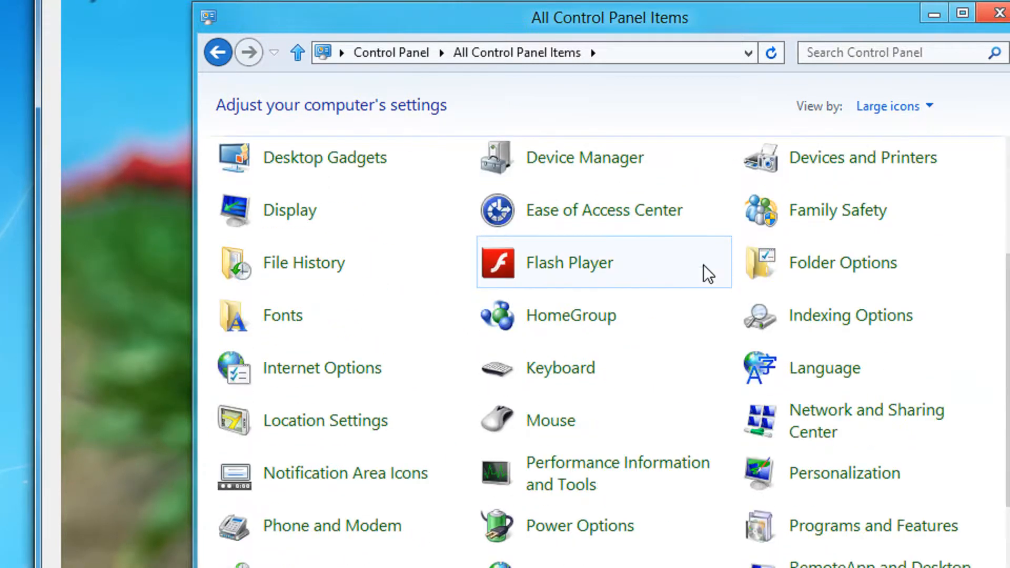
mouse_move(584, 158)
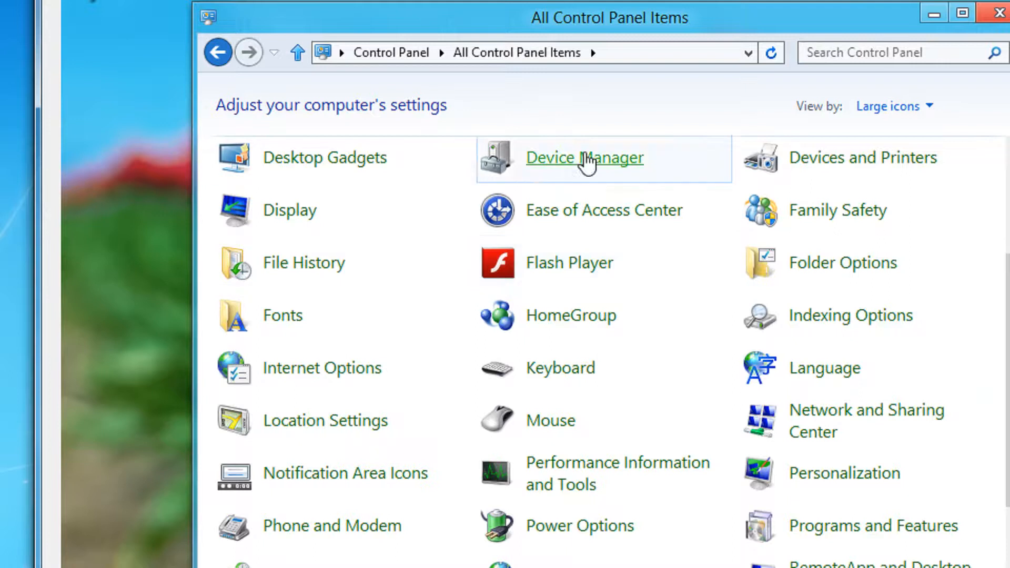
mouse_move(348, 243)
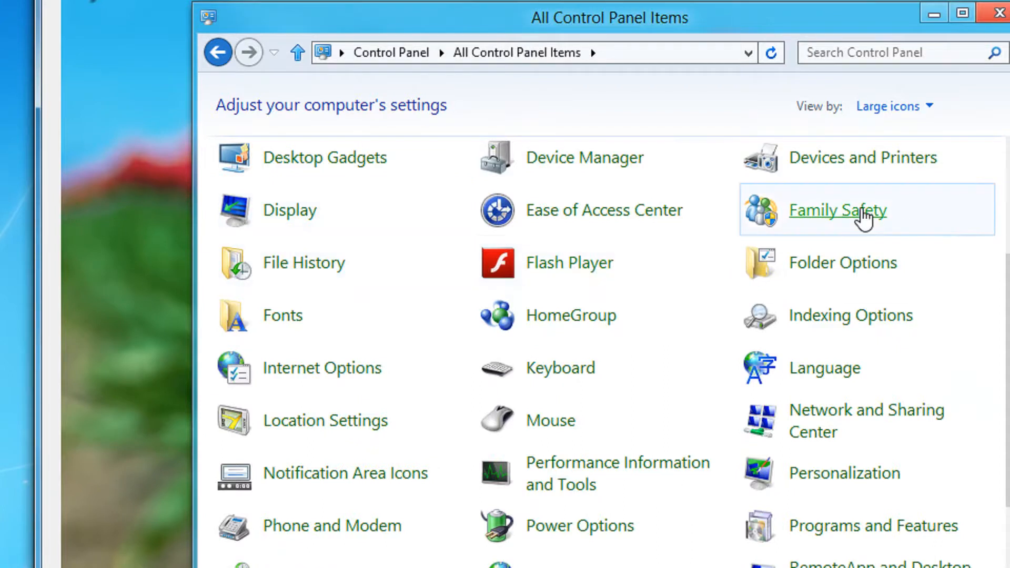
mouse_move(857, 218)
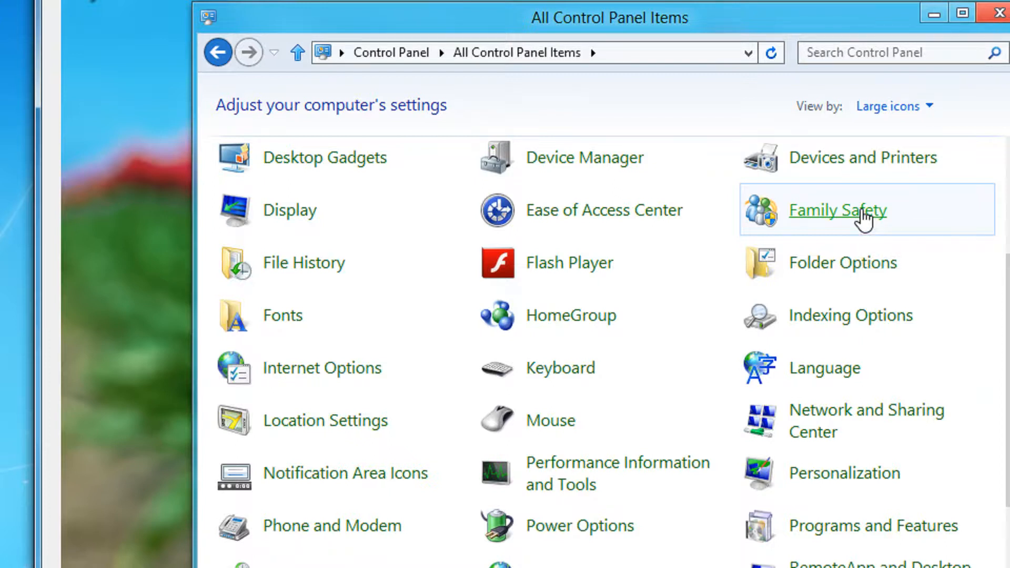
mouse_move(580, 428)
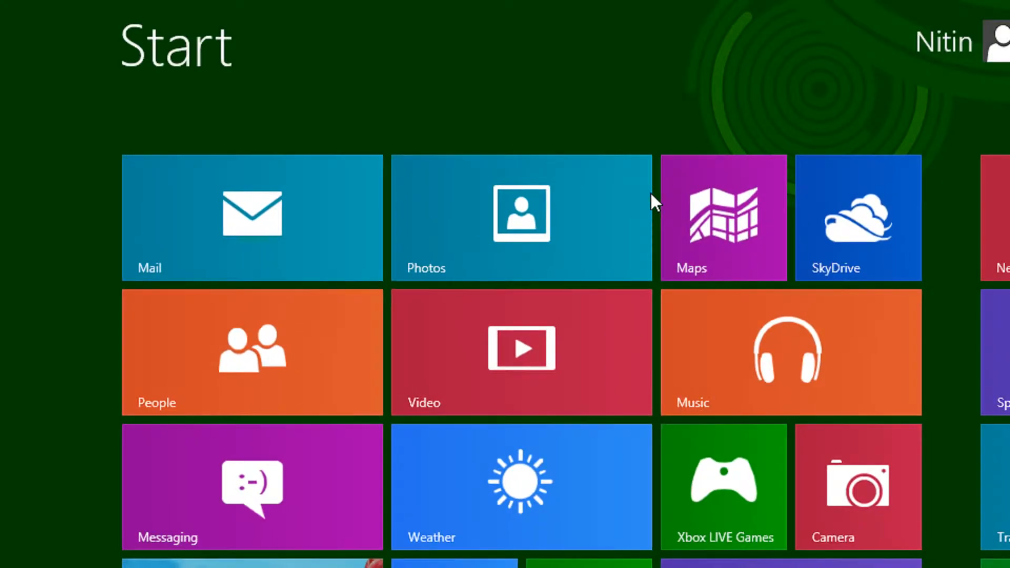
Step: Launch gpedit.msc from the Run box to start the Local Group Policy Editor
scroll(right, 3)
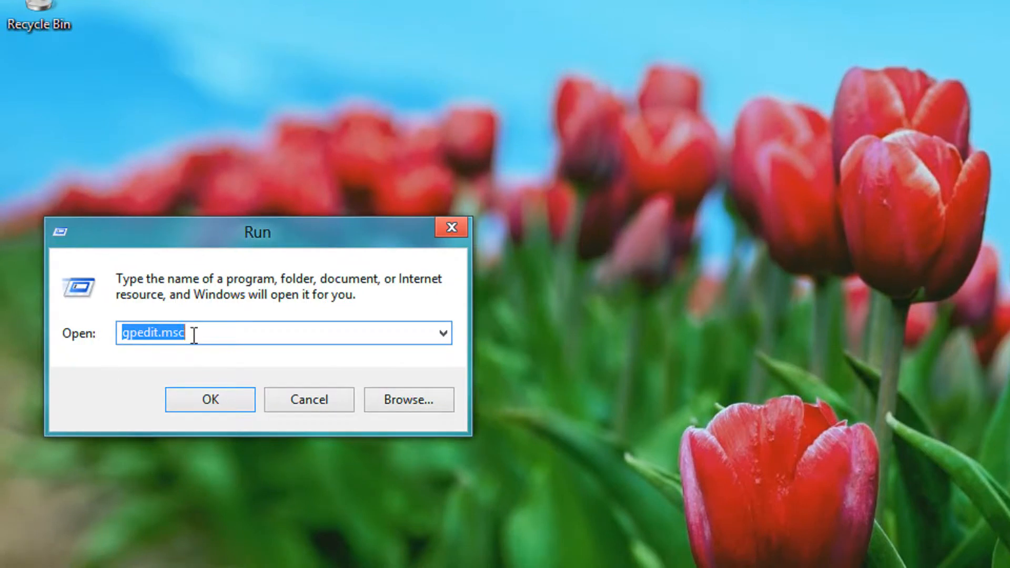
click(210, 400)
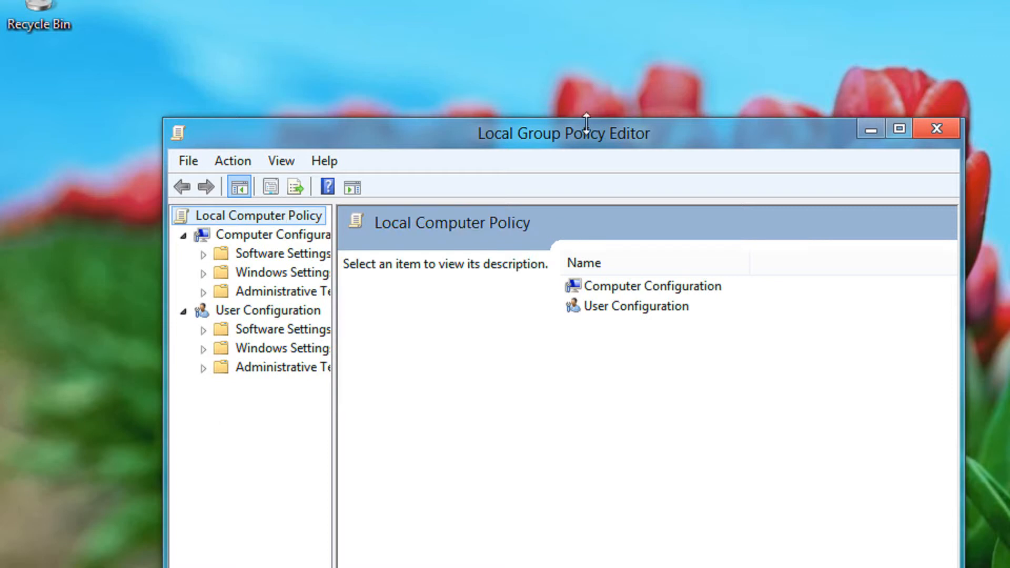
Step: Navigate to User Configuration > Administrative Templates > Control Panel policies
click(268, 309)
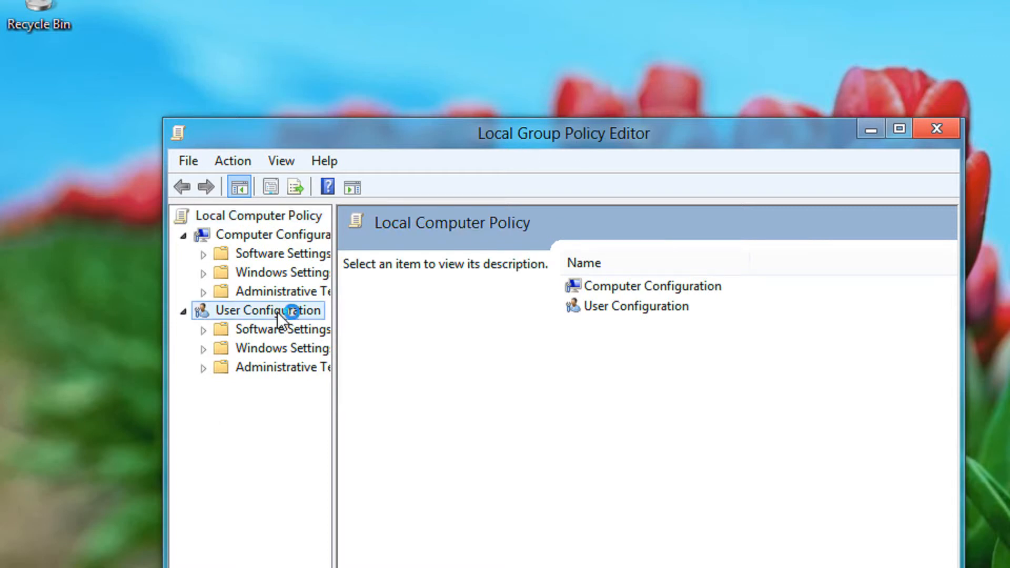
click(268, 309)
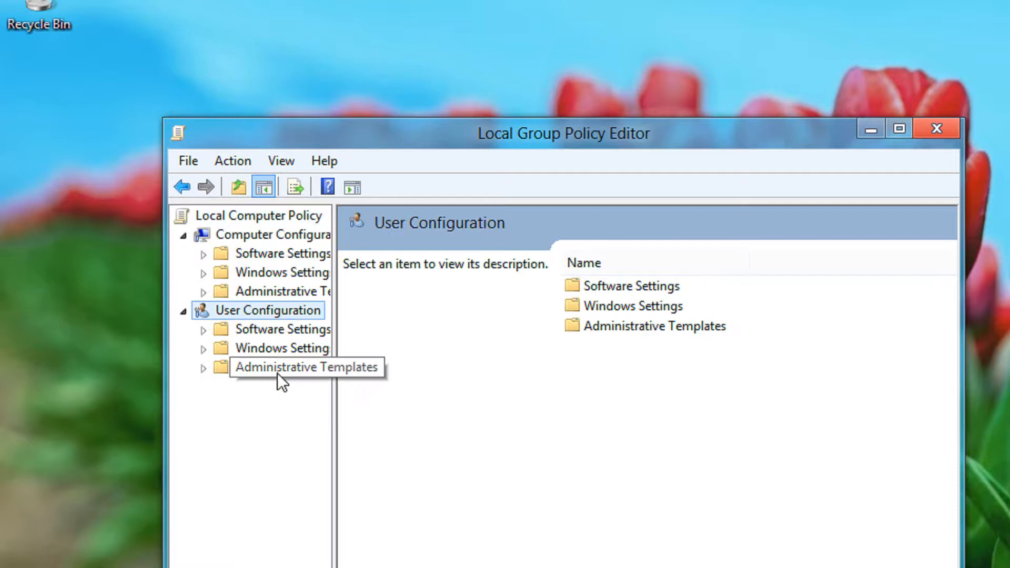
click(305, 366)
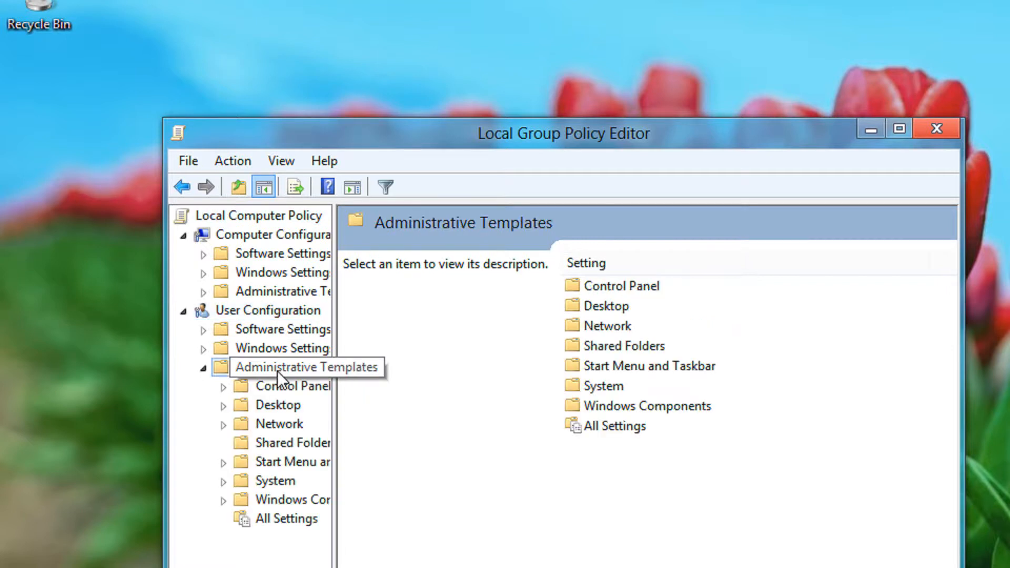
click(291, 386)
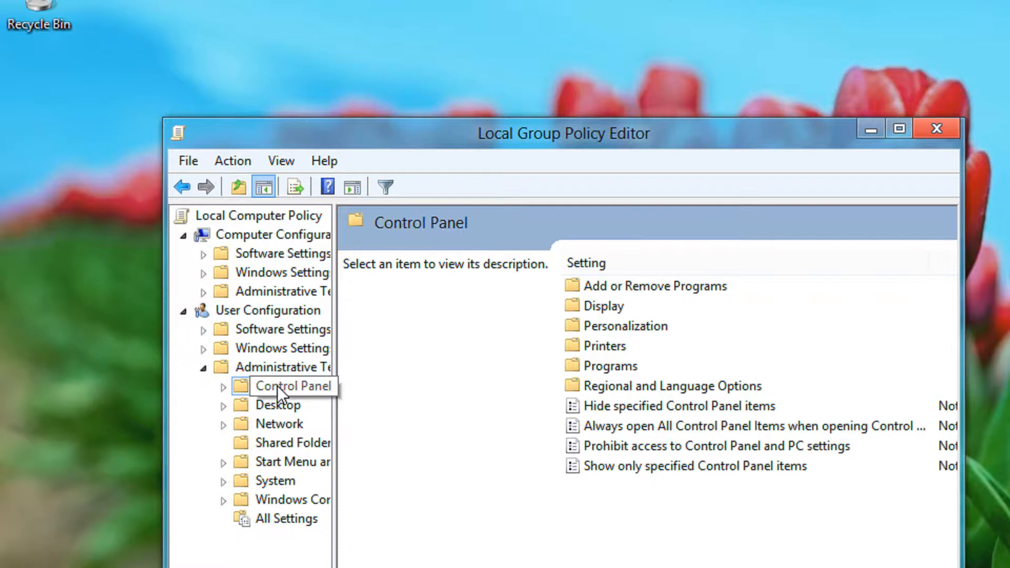
Step: Open the 'Hide specified Control Panel items' policy for editing
click(677, 406)
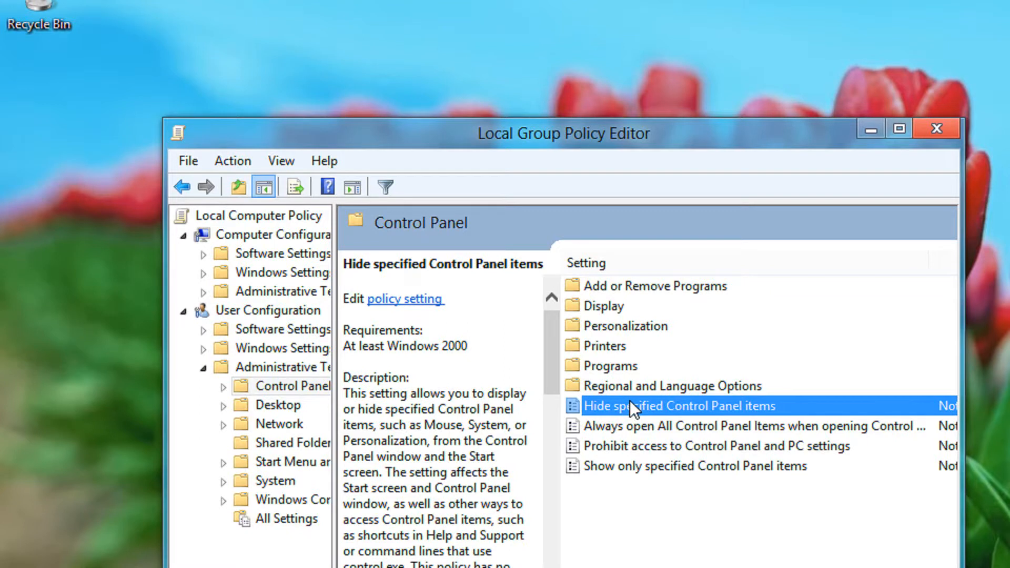
double_click(681, 406)
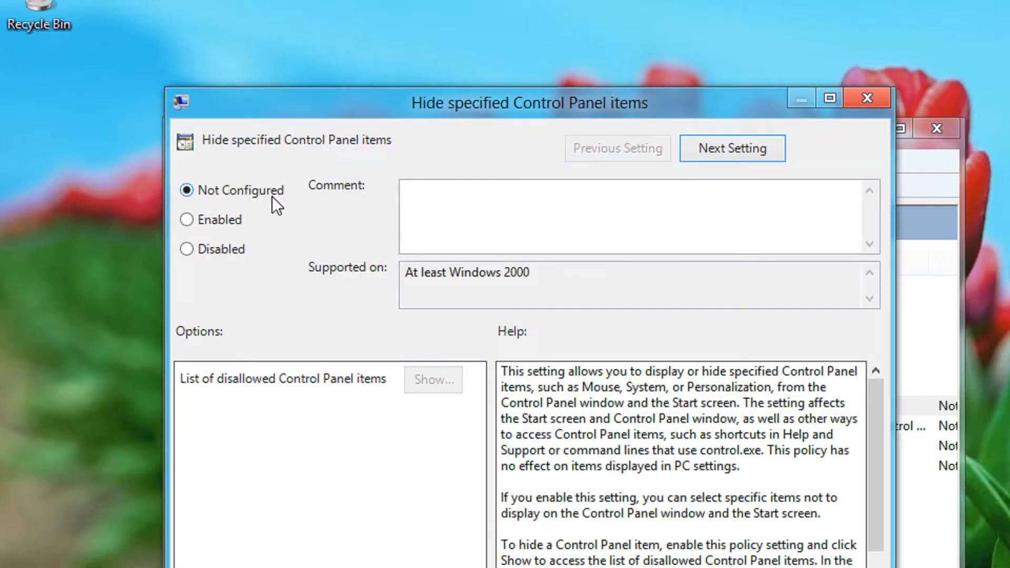
Step: Set the hiding policy to Enabled and return to the Start screen
click(186, 220)
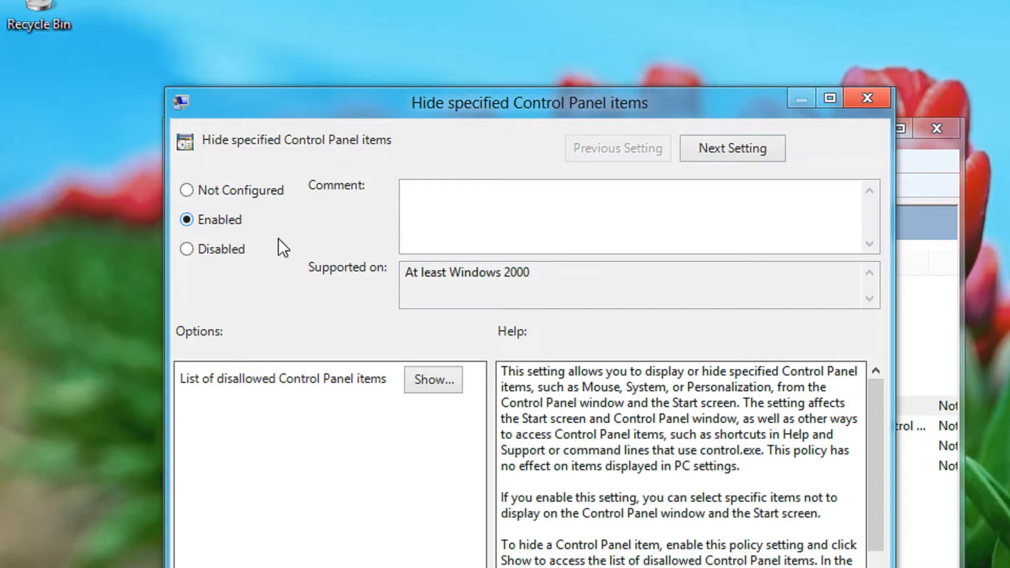
click(433, 380)
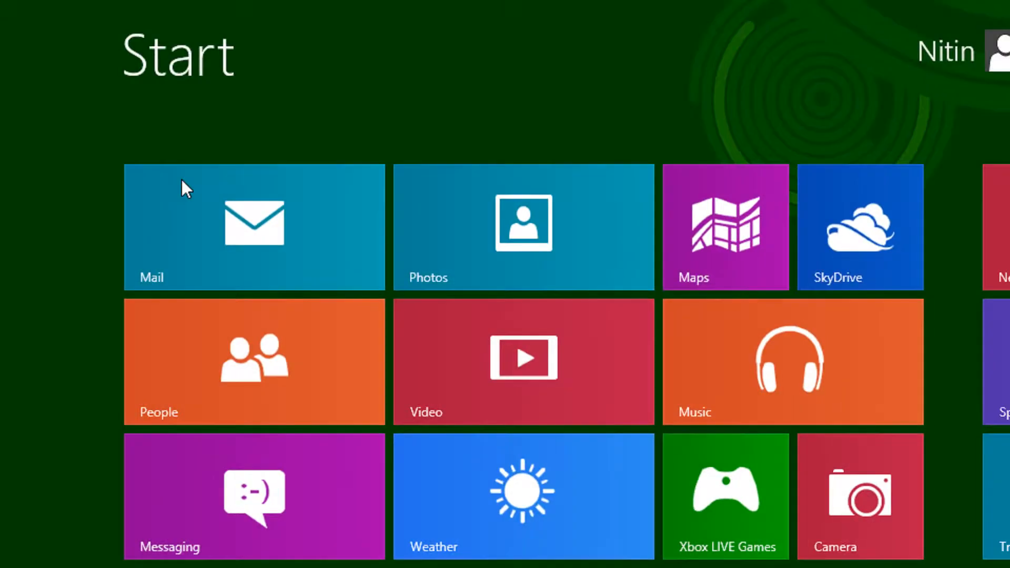
Step: Add Microsoft.Mouse to the list of disallowed Control Panel items
text(control)
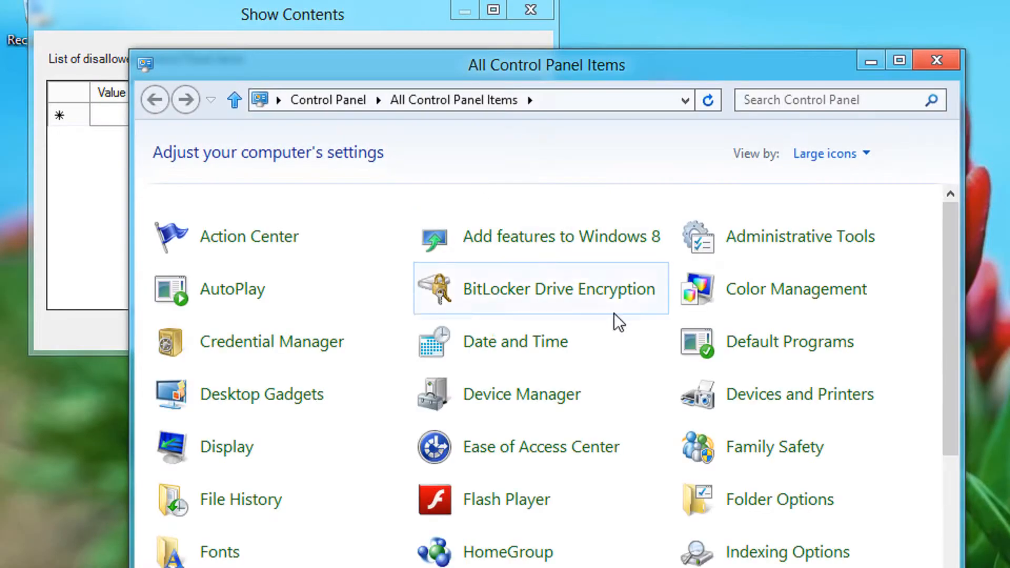
mouse_move(272, 341)
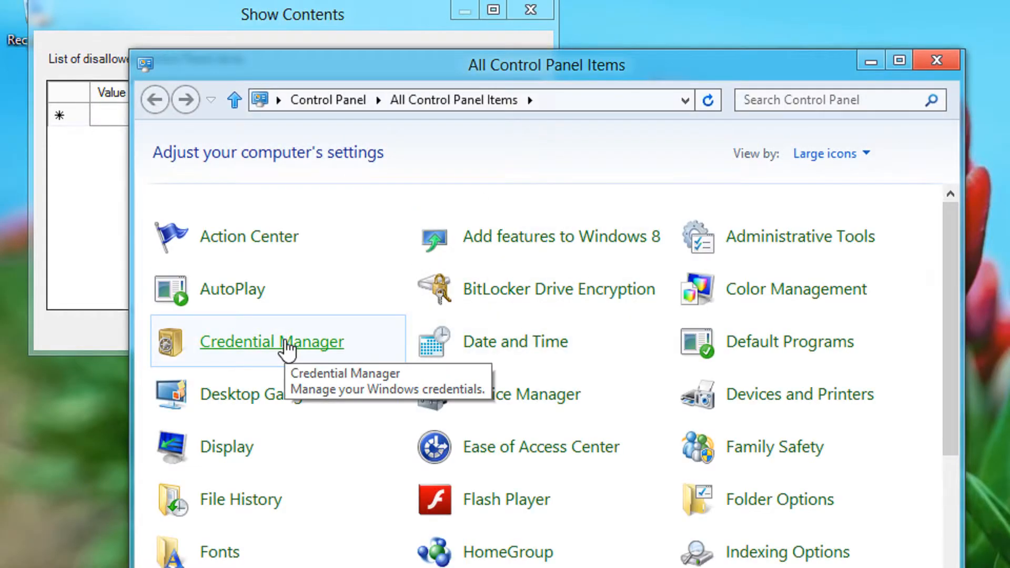
scroll(down, 3)
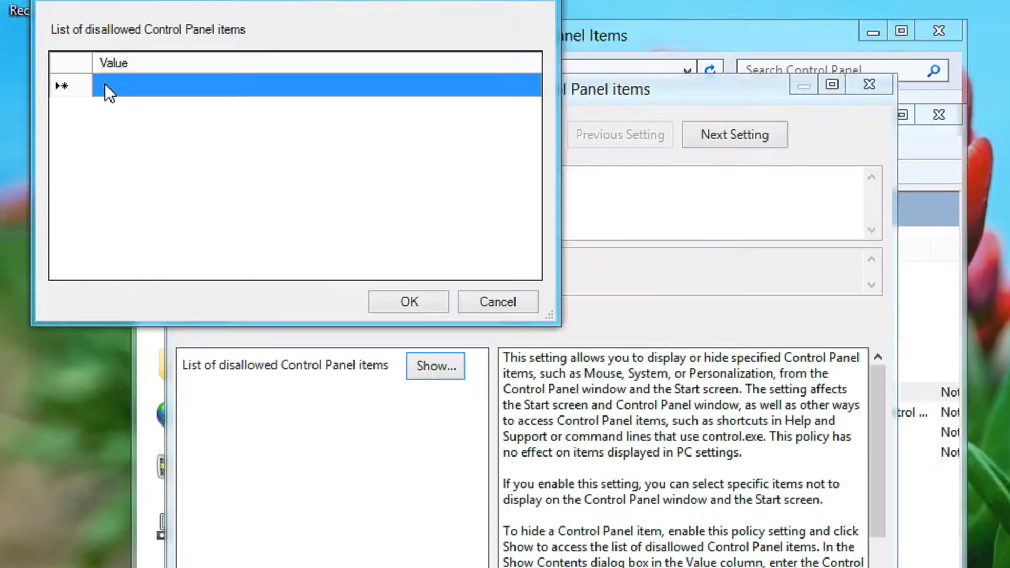
text(Microsoft.Mou)
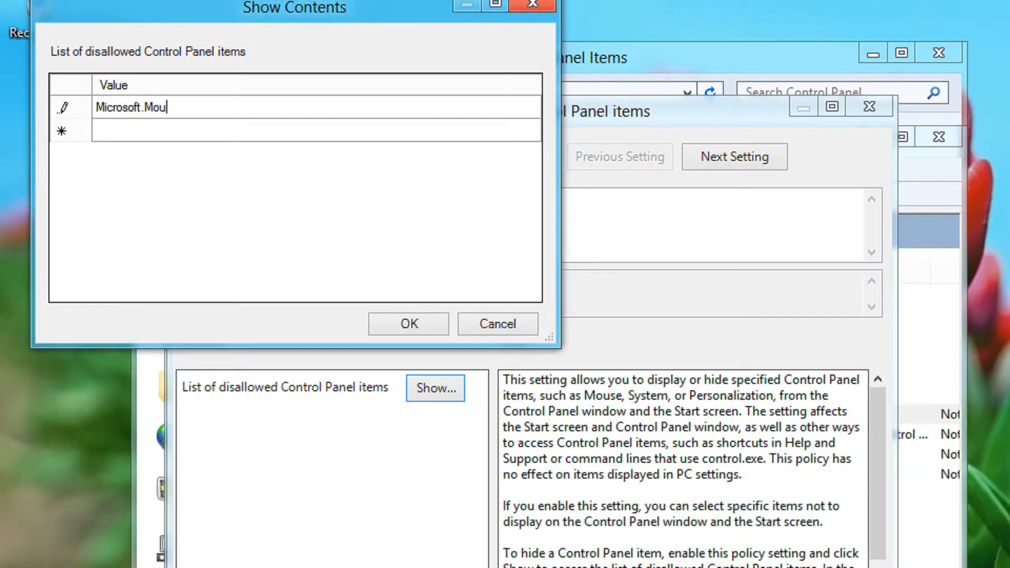
text(se)
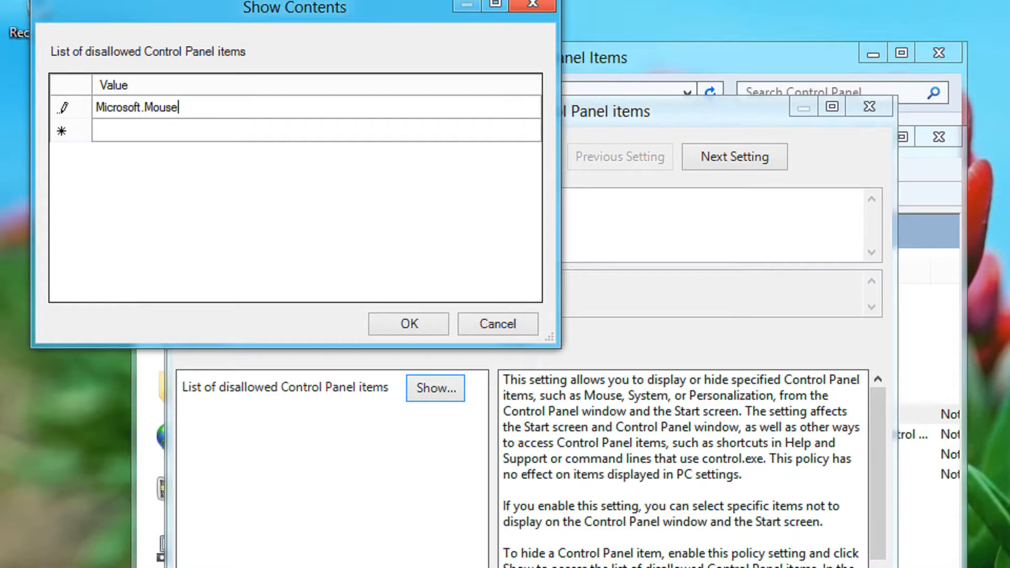
mouse_move(421, 139)
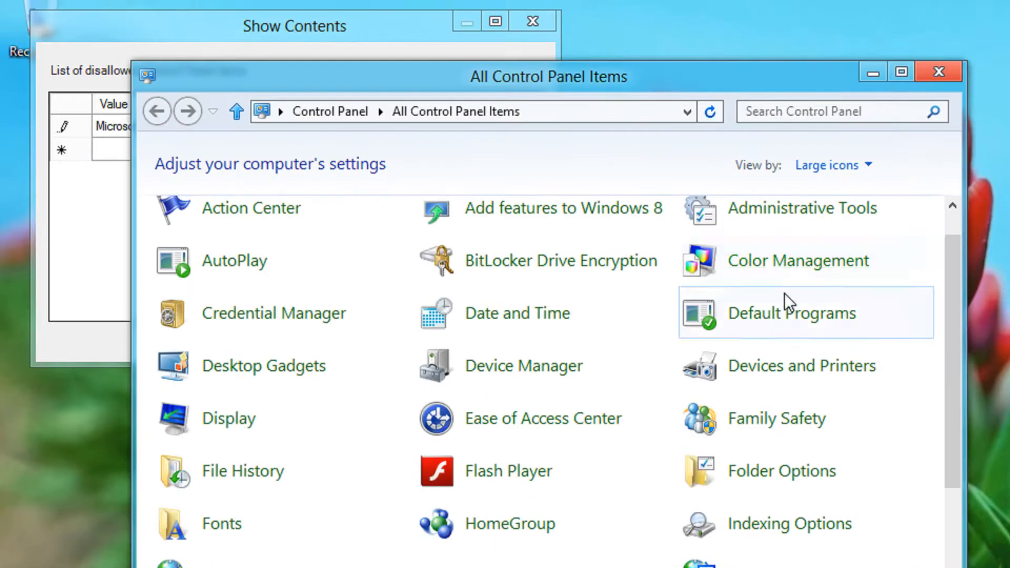
mouse_move(798, 260)
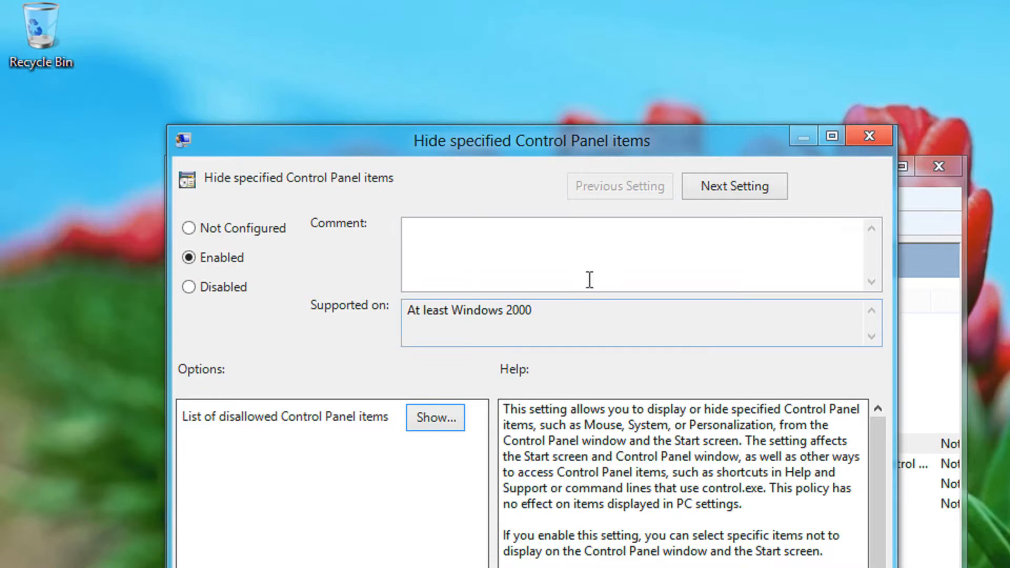
Step: Confirm the enabled policy with OK and return to Start
drag(532, 140, 504, 51)
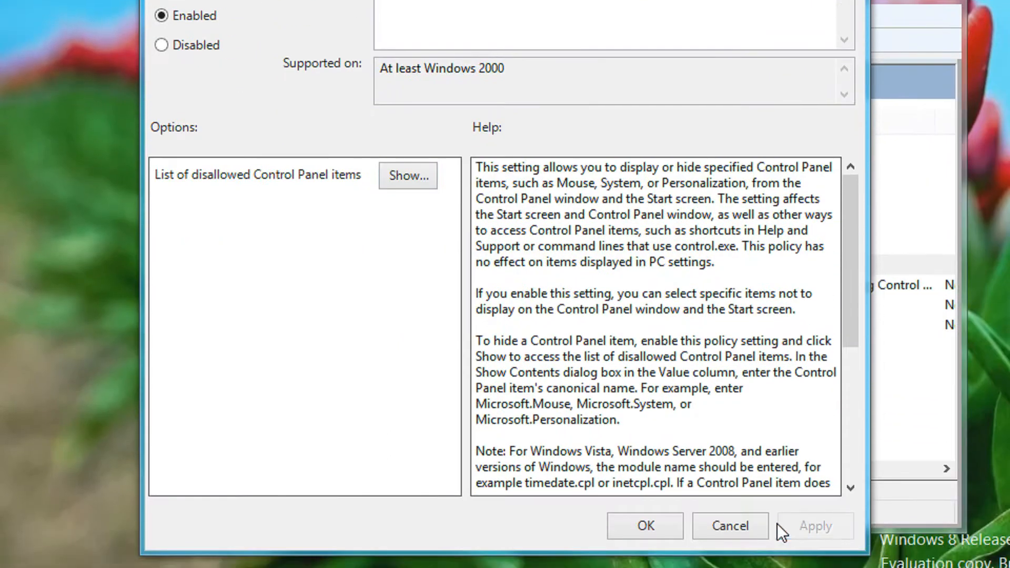
click(729, 526)
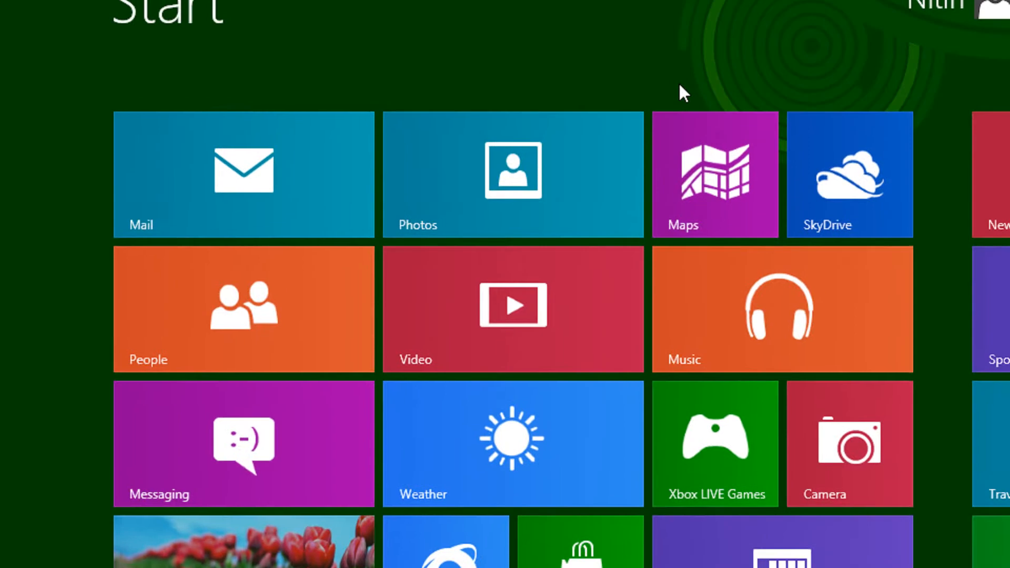
Step: Run gpupdate /force from the Run box history to apply the new policy
text(run)
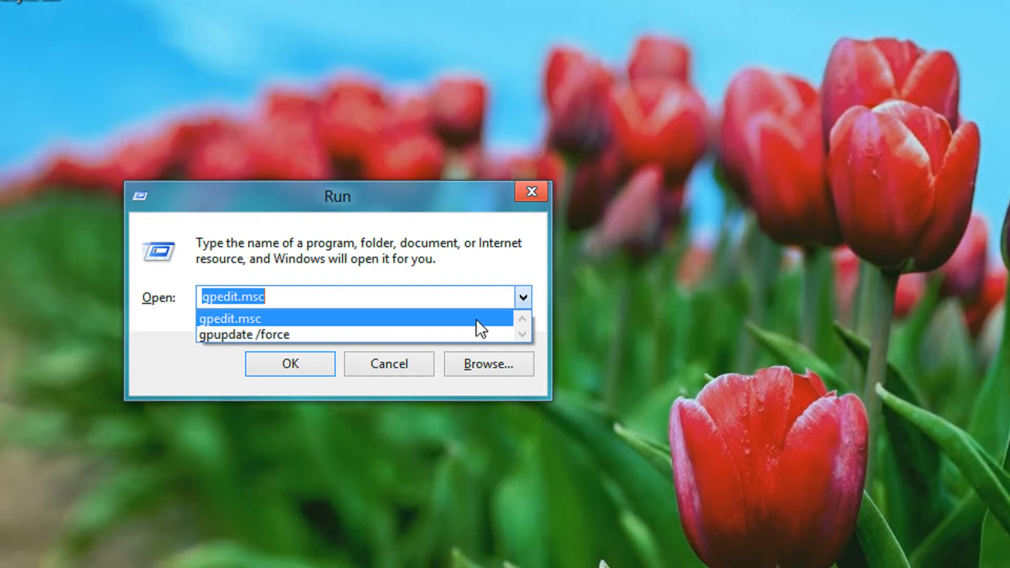
click(243, 335)
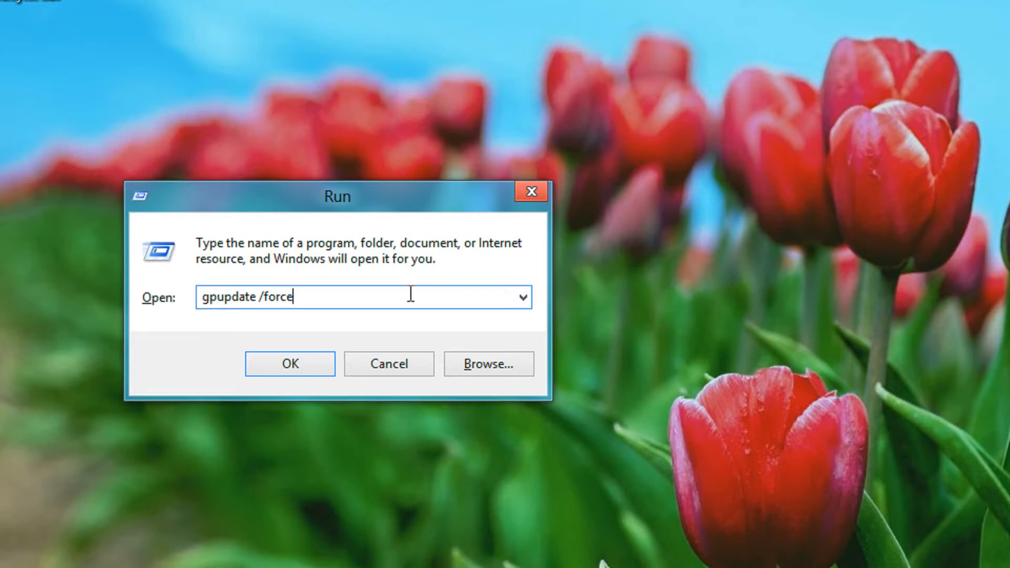
click(289, 363)
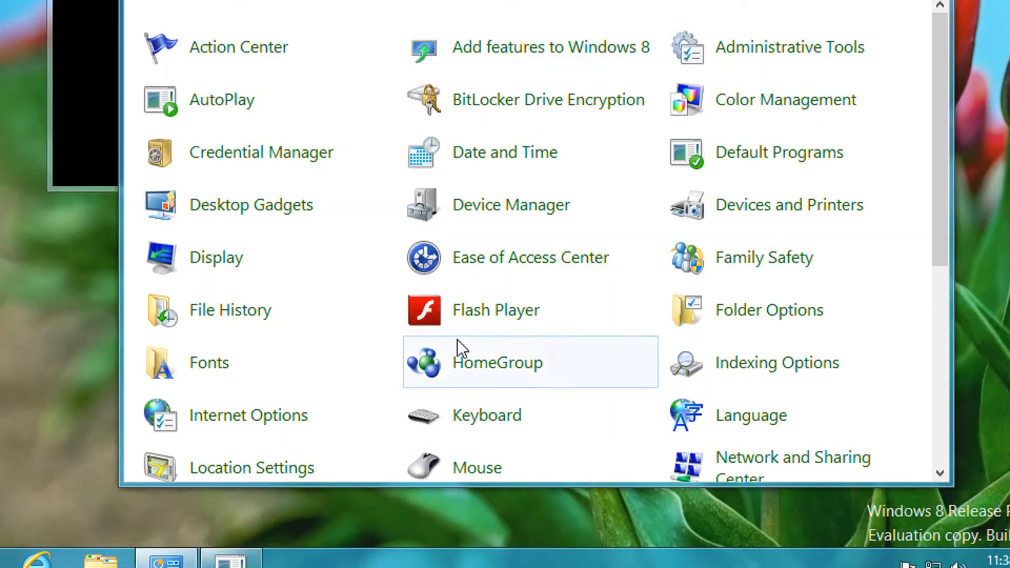
Step: Test the Mouse applet opens from Control Panel, then close it and Control Panel
double_click(477, 467)
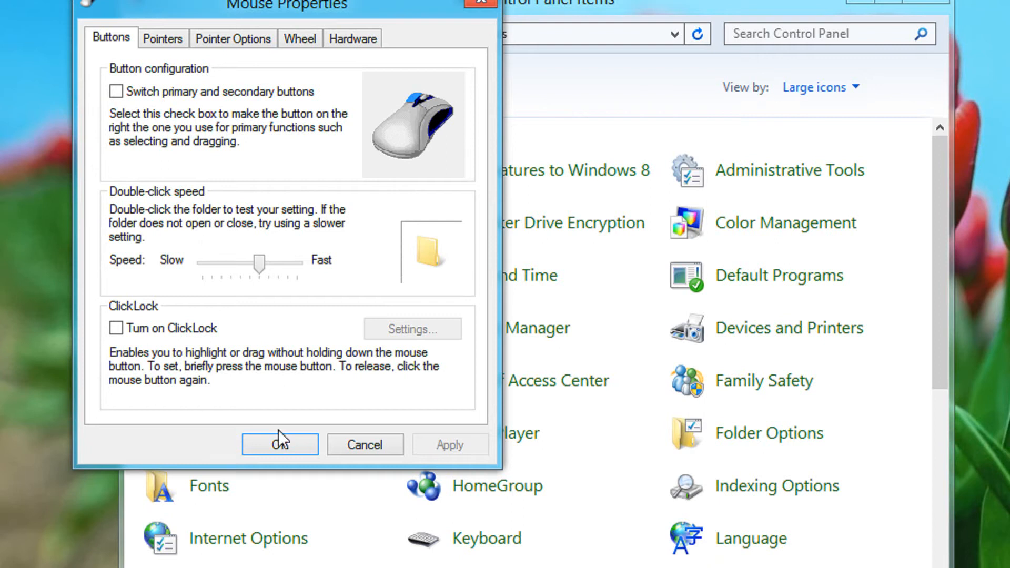
click(280, 445)
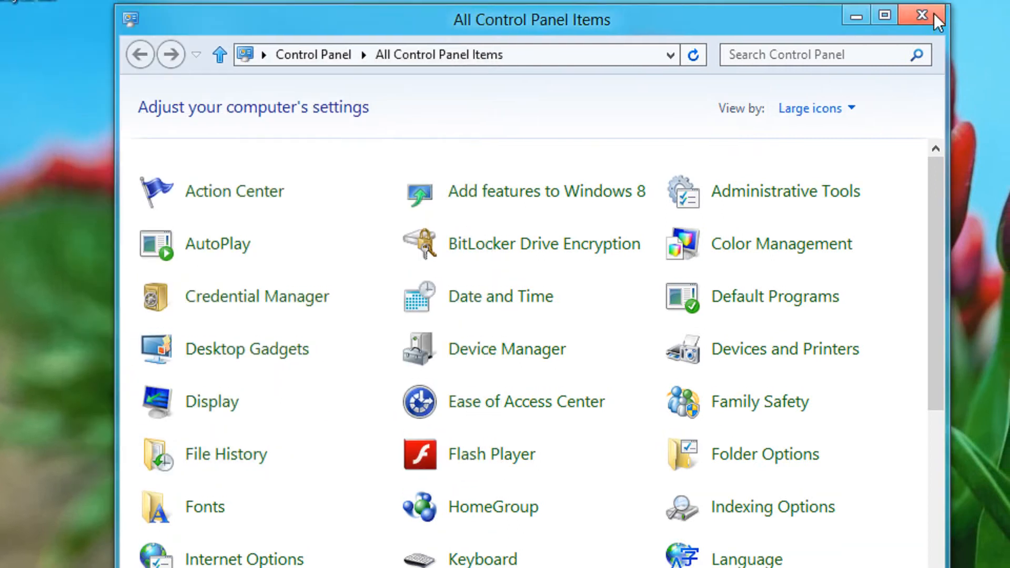
click(923, 15)
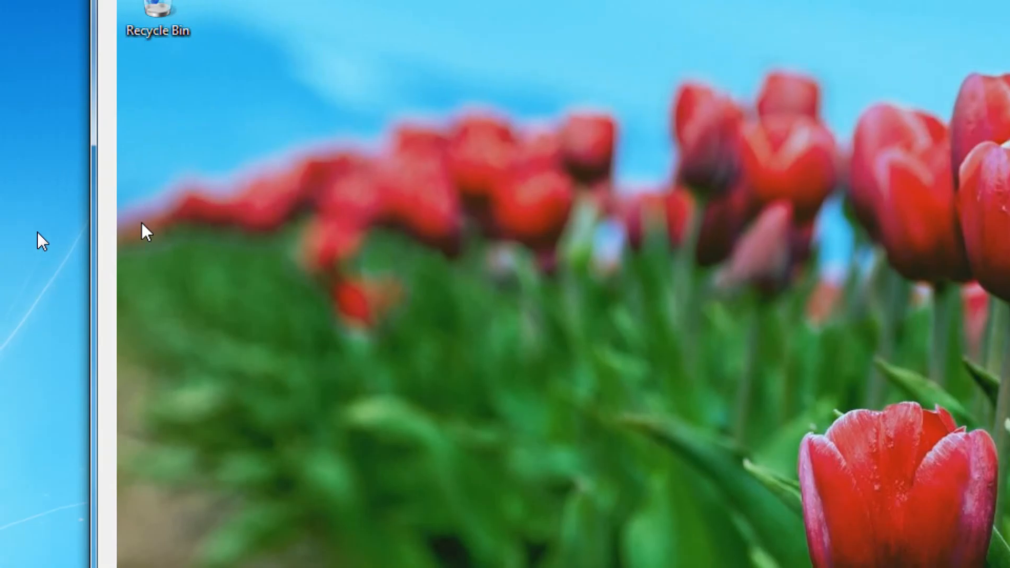